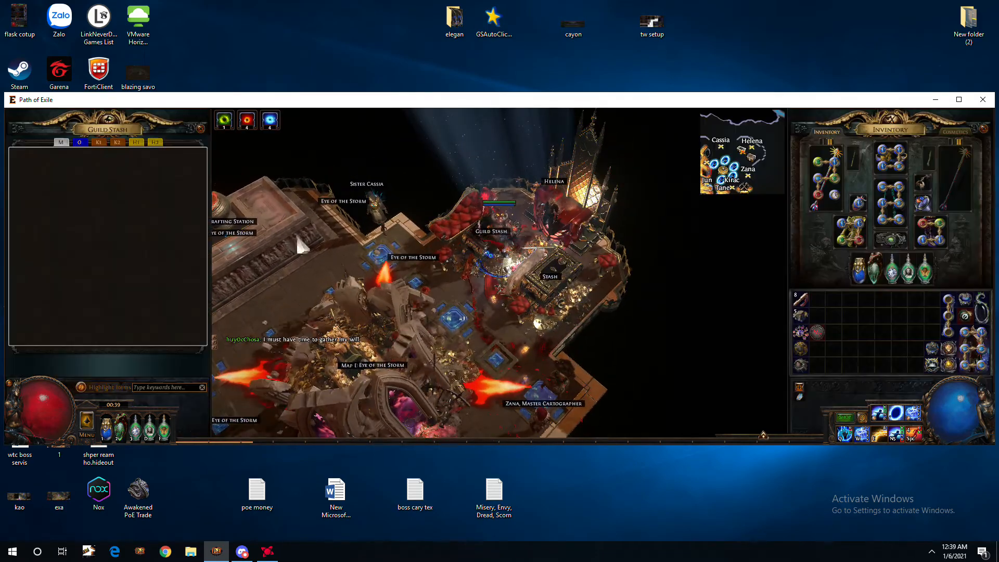
Select a guild stash tab to display its grid of stored items
{"action": "left_click", "coordinate": [106, 141]}
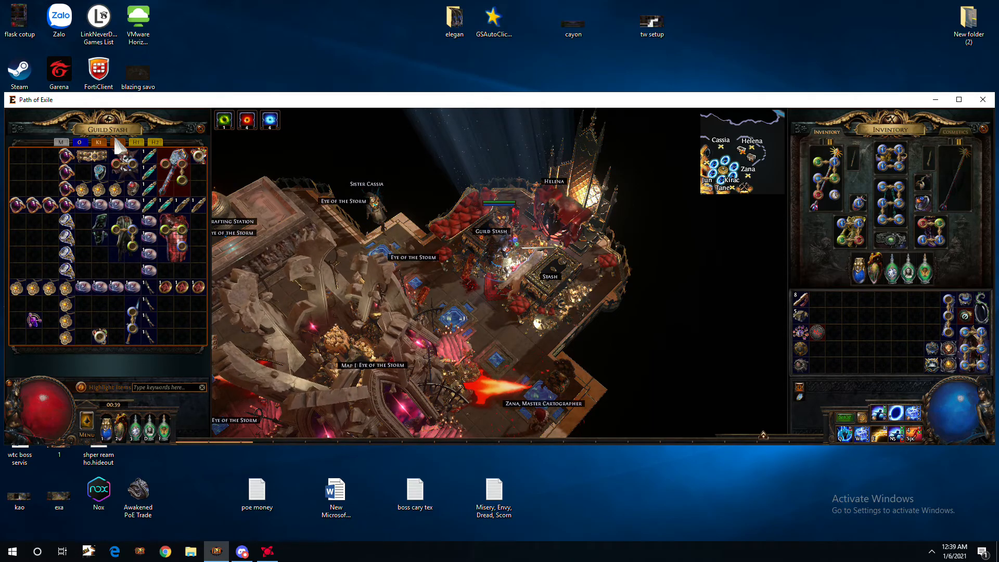
{"action": "mouse_move", "coordinate": [168, 153]}
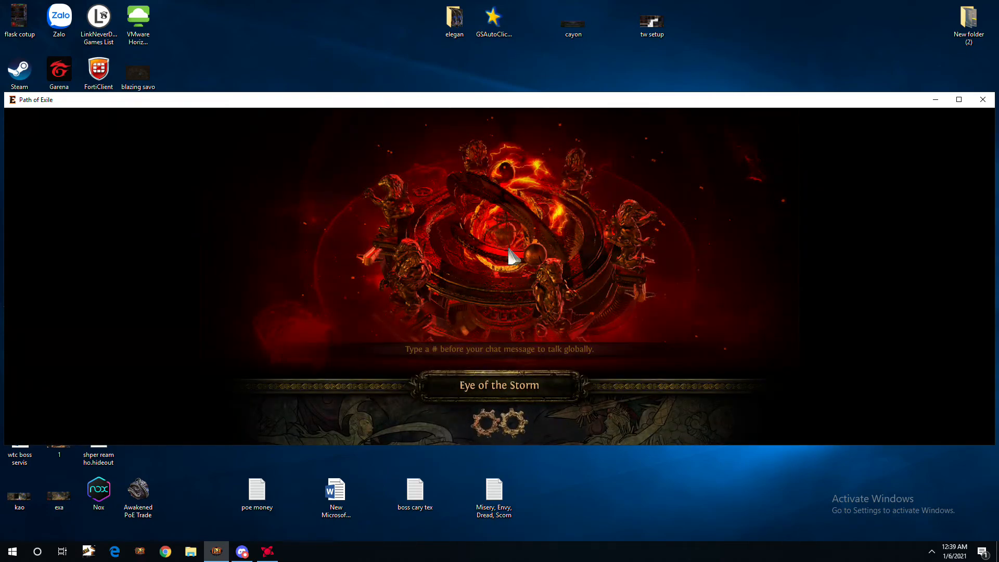
{"action": "mouse_move", "coordinate": [580, 233]}
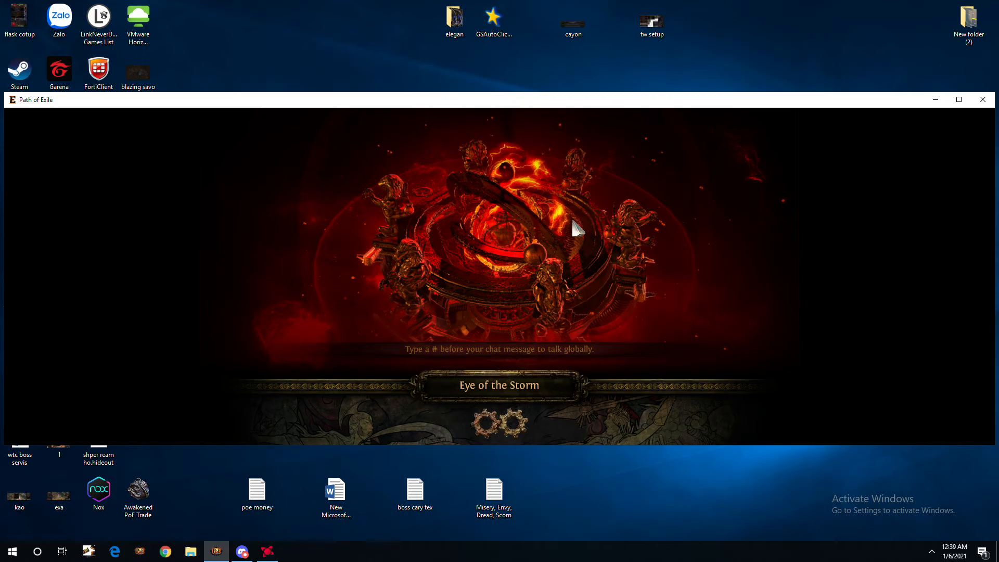